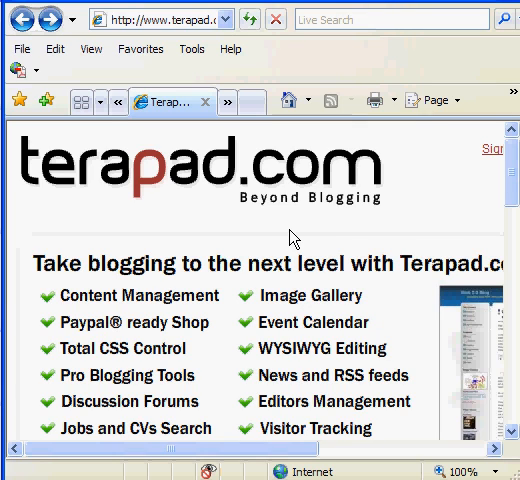
{"action": "mouse_move", "coordinate": [276, 238]}
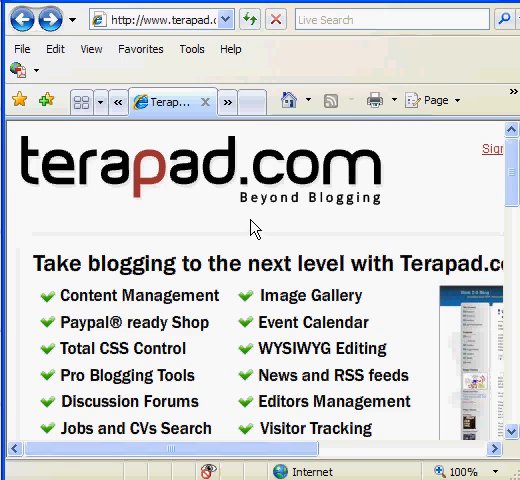
{"action": "mouse_move", "coordinate": [256, 220]}
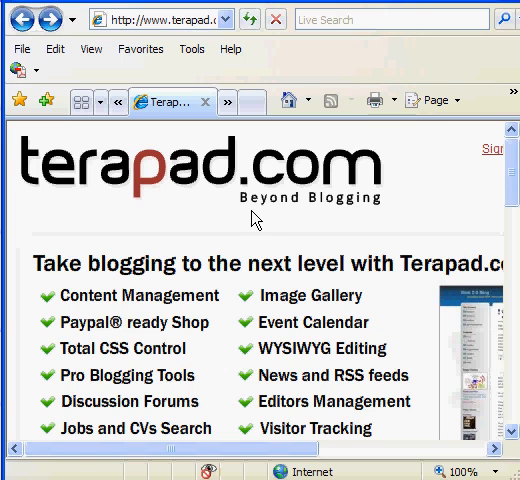
{"action": "mouse_move", "coordinate": [256, 218]}
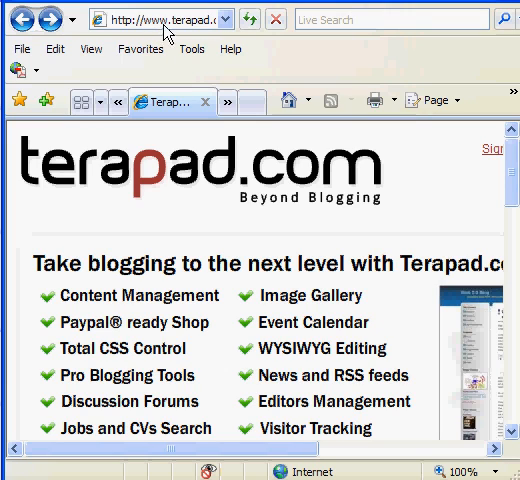
{"action": "mouse_move", "coordinate": [372, 236]}
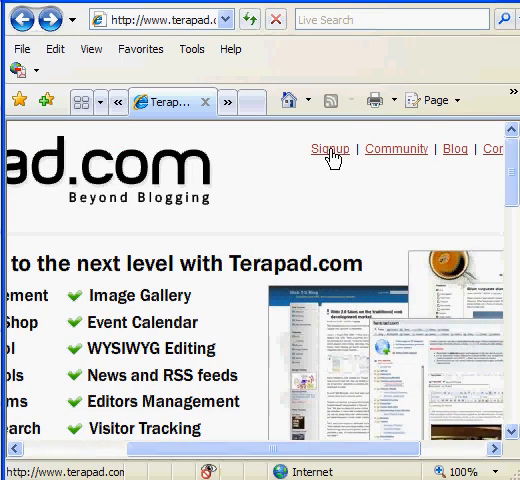
Start a new site signup and set the Site Address to joebruzzesetwo
{"action": "left_click", "coordinate": [328, 148]}
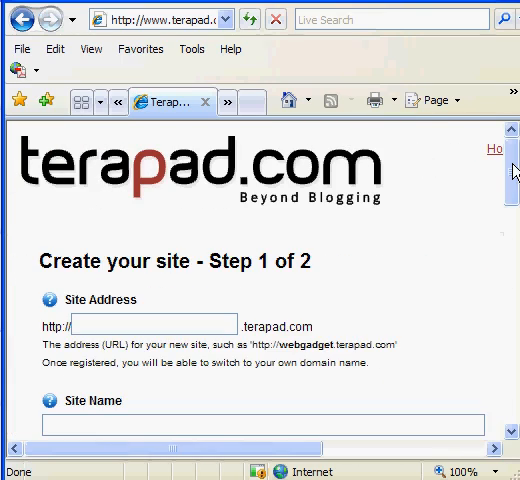
{"action": "scroll", "scroll_direction": "down", "scroll_amount": 3}
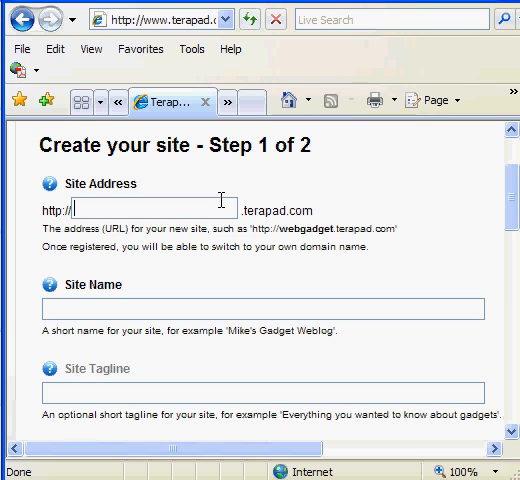
{"action": "type", "text": "joeb"}
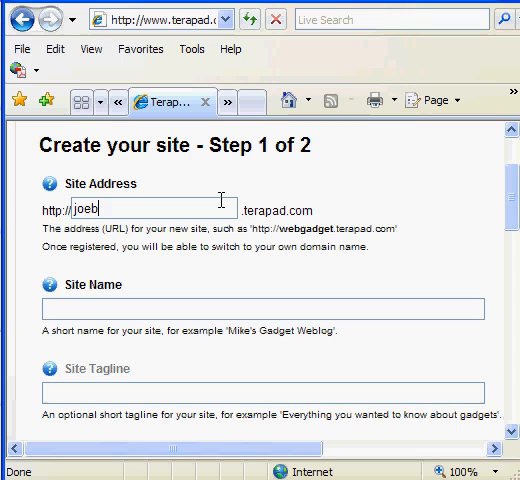
{"action": "type", "text": "bruzzese"}
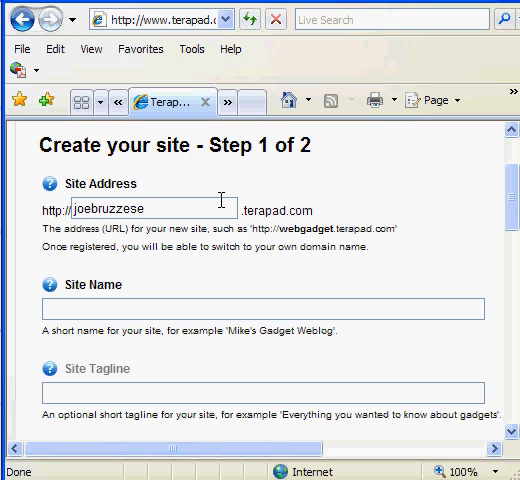
{"action": "type", "text": "two"}
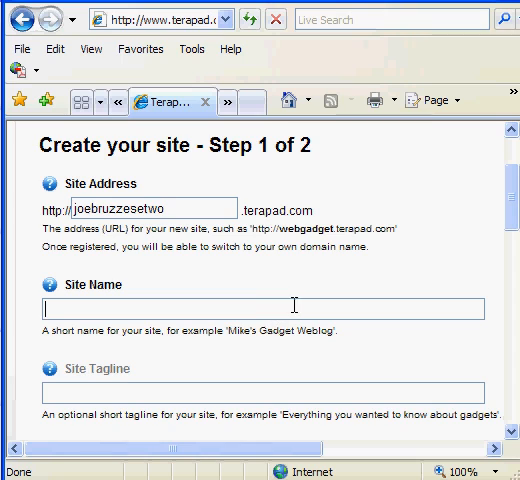
Set the Site Name to cadre 9 edtc 517
{"action": "type", "text": "cadre 9 edt"}
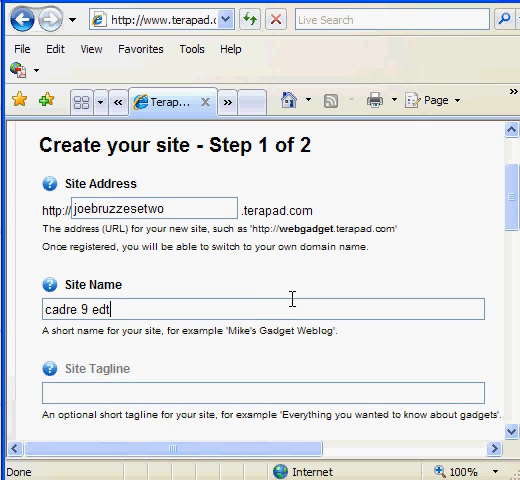
{"action": "type", "text": "c 517"}
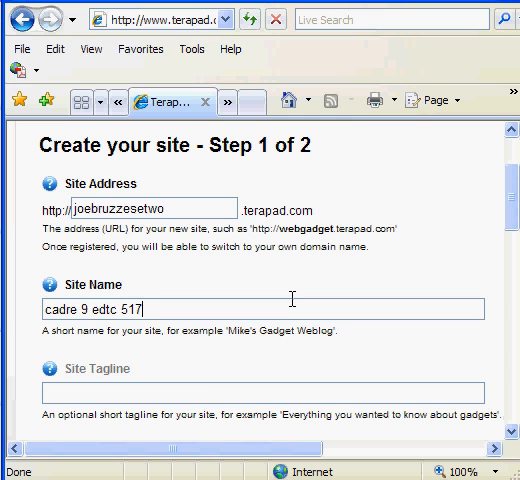
{"action": "mouse_move", "coordinate": [480, 190]}
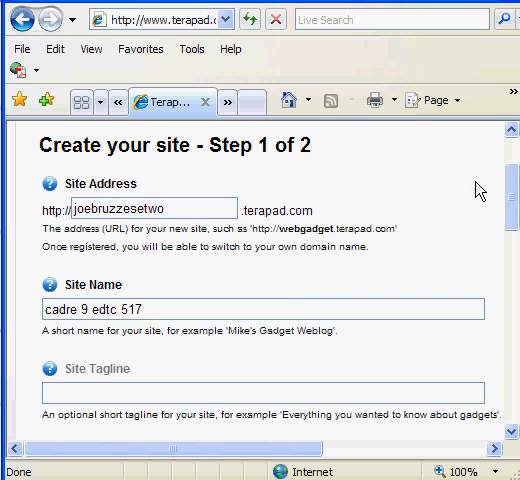
{"action": "scroll", "scroll_direction": "down", "scroll_amount": 3}
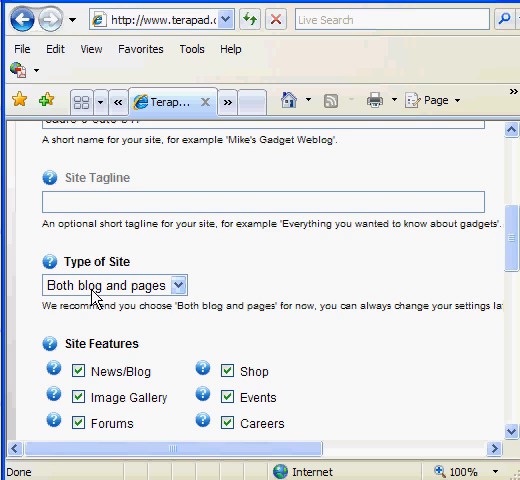
{"action": "mouse_move", "coordinate": [304, 282]}
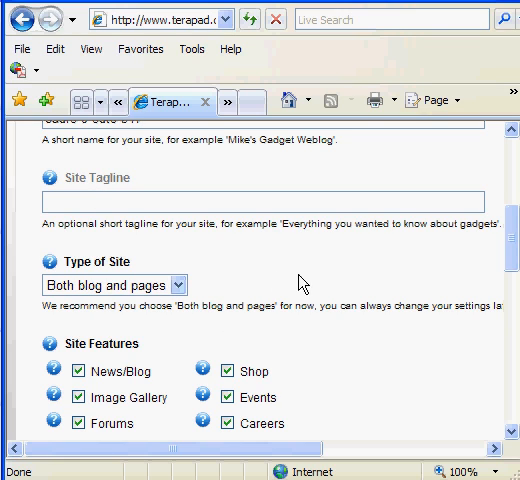
{"action": "scroll", "scroll_direction": "down", "scroll_amount": 3}
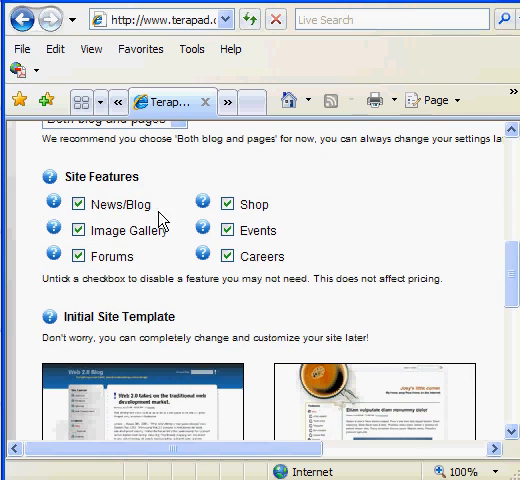
{"action": "scroll", "scroll_direction": "down", "scroll_amount": 3}
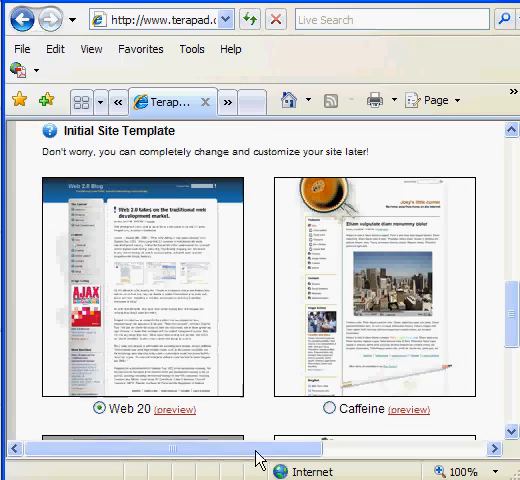
{"action": "scroll", "scroll_direction": "right", "scroll_amount": 3}
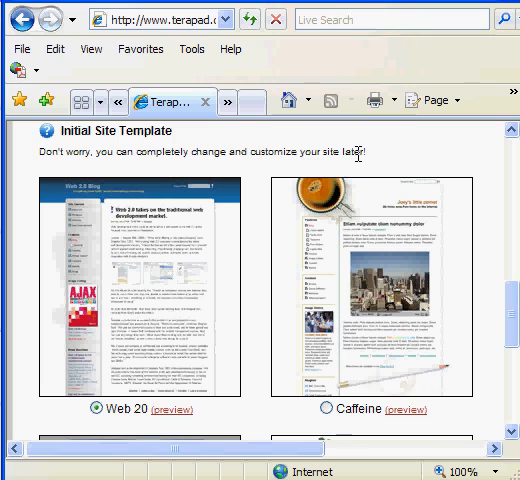
{"action": "scroll", "scroll_direction": "down", "scroll_amount": 3}
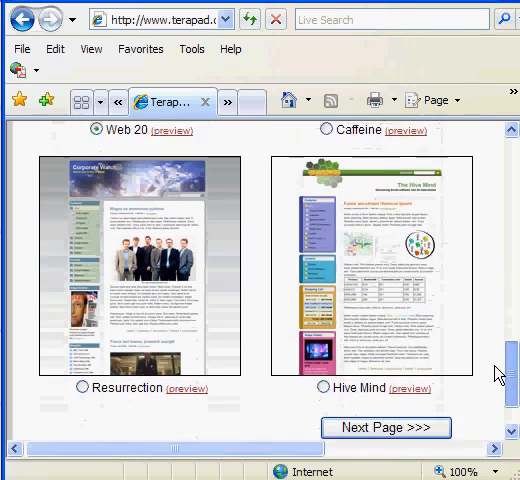
{"action": "scroll", "scroll_direction": "down", "scroll_amount": 3}
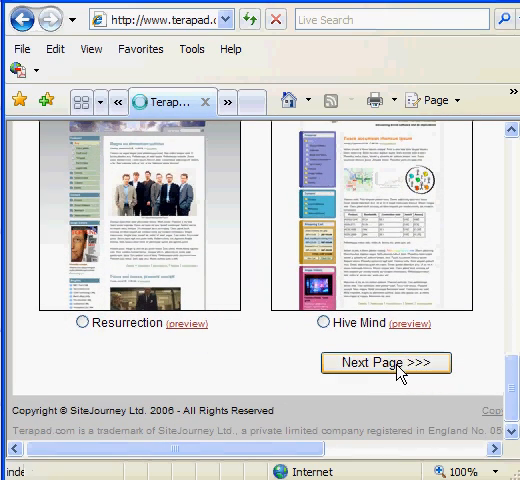